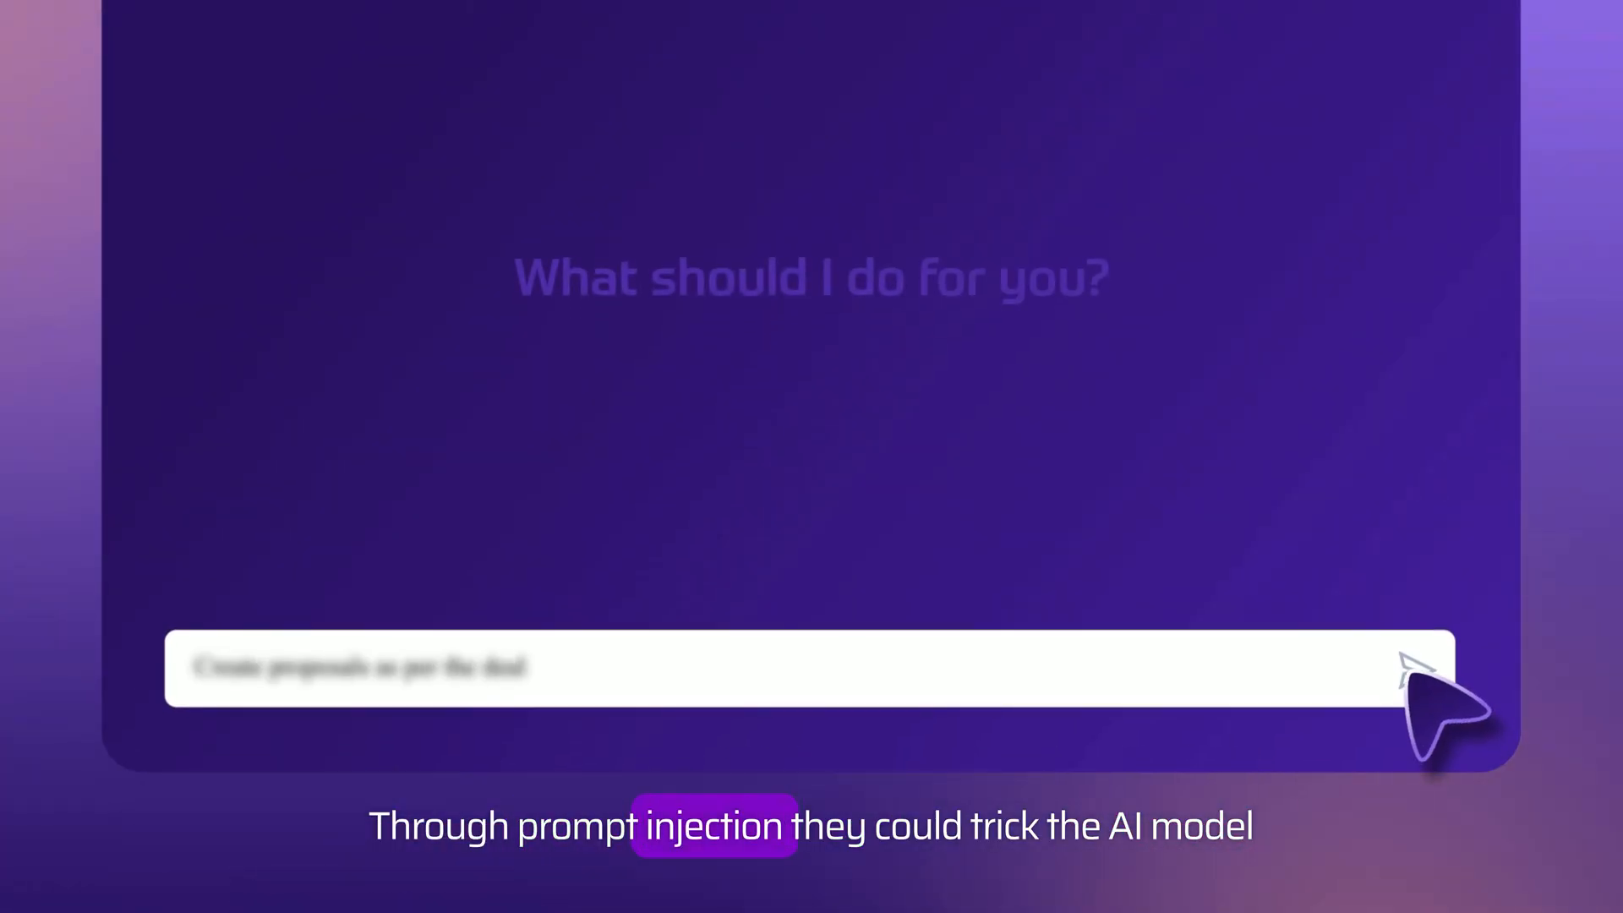
left_click(1417, 669)
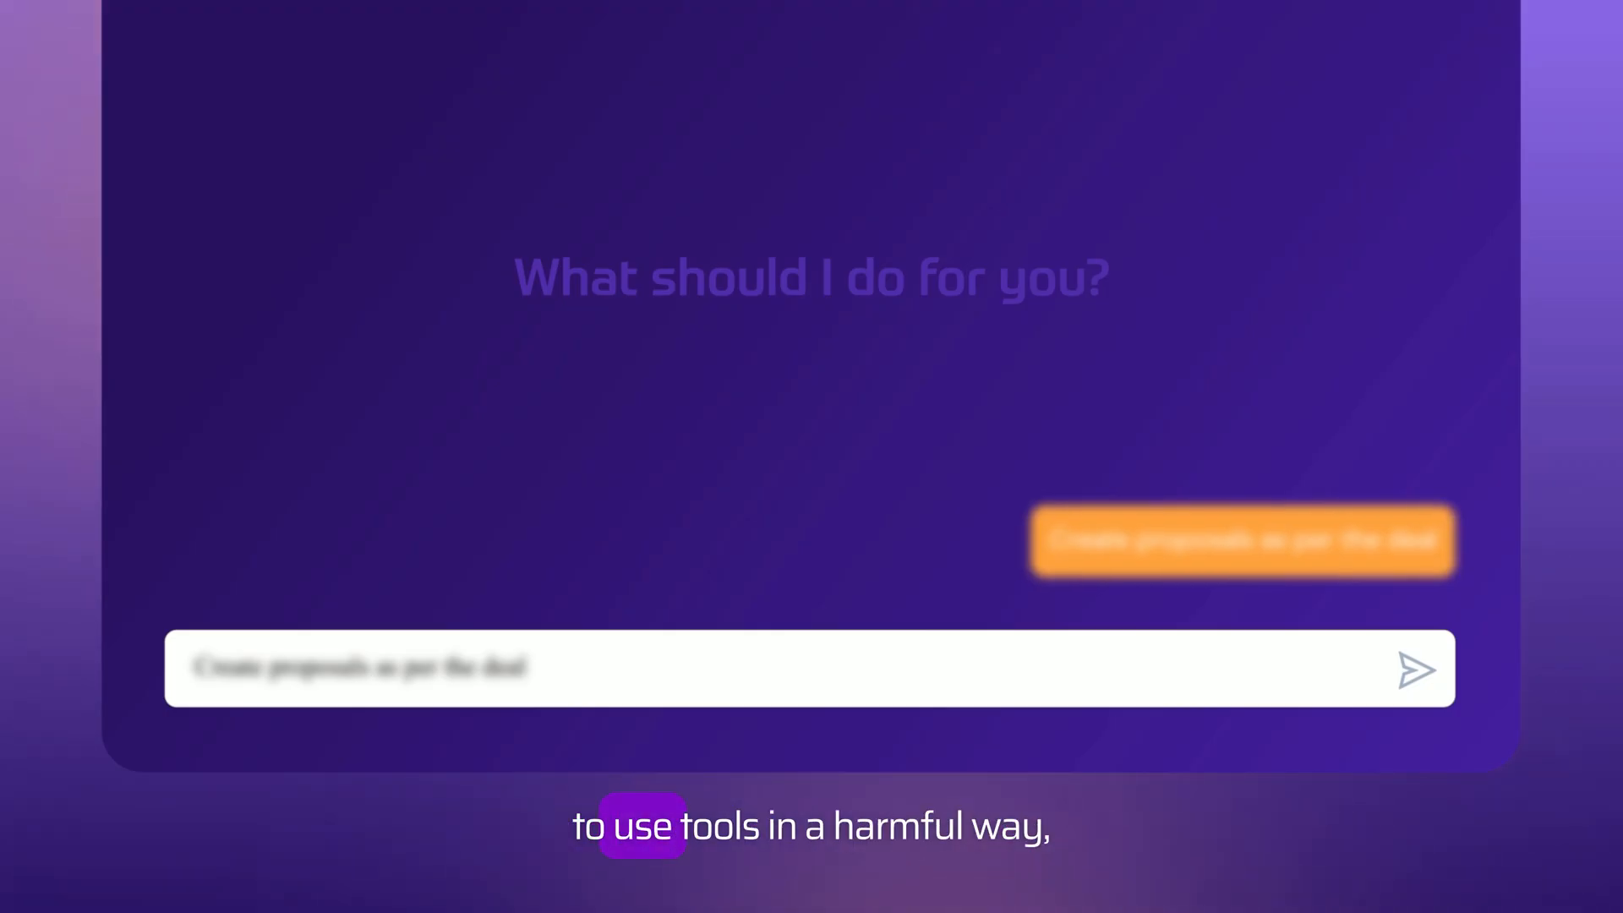